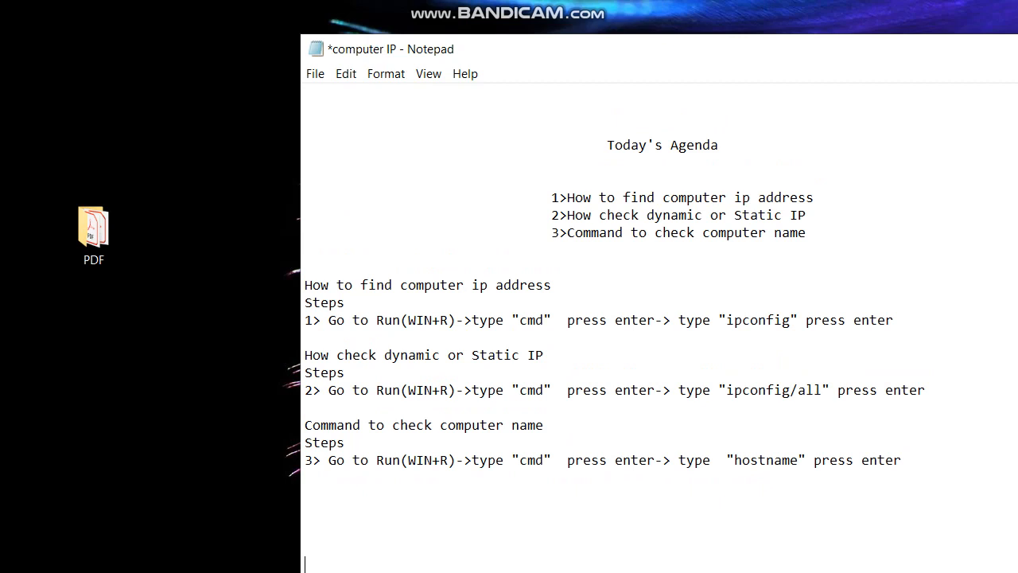
- Highlight the first agenda item, shift the notes right, and select the WIN+R text
click(560, 198)
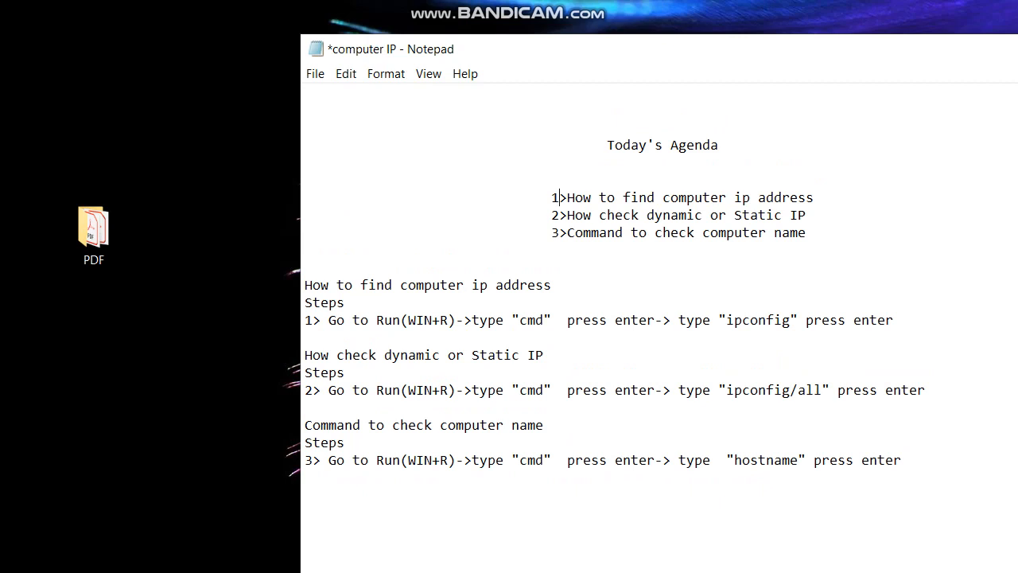
drag(567, 198, 746, 197)
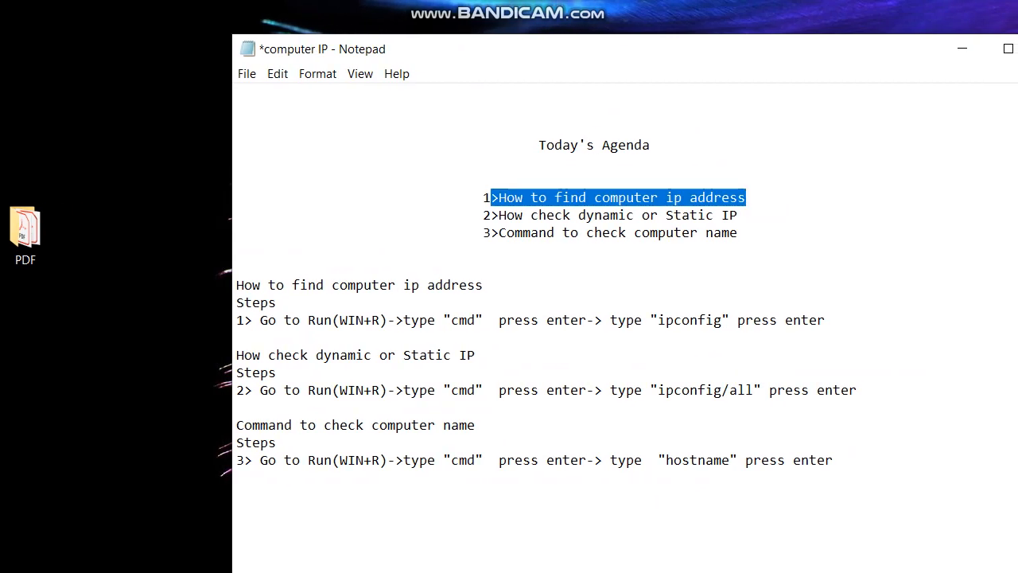
drag(498, 215, 696, 214)
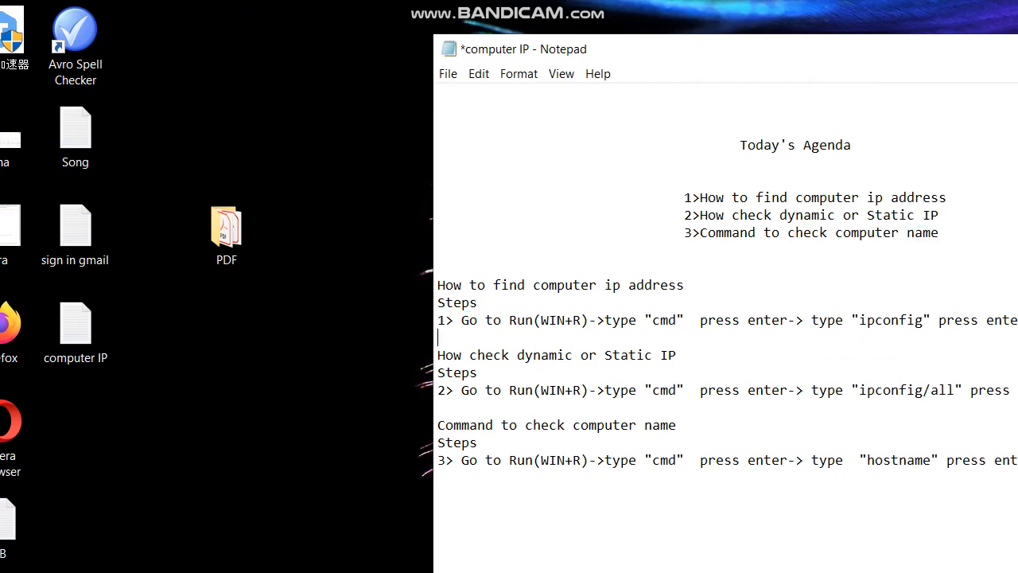
double_click(557, 321)
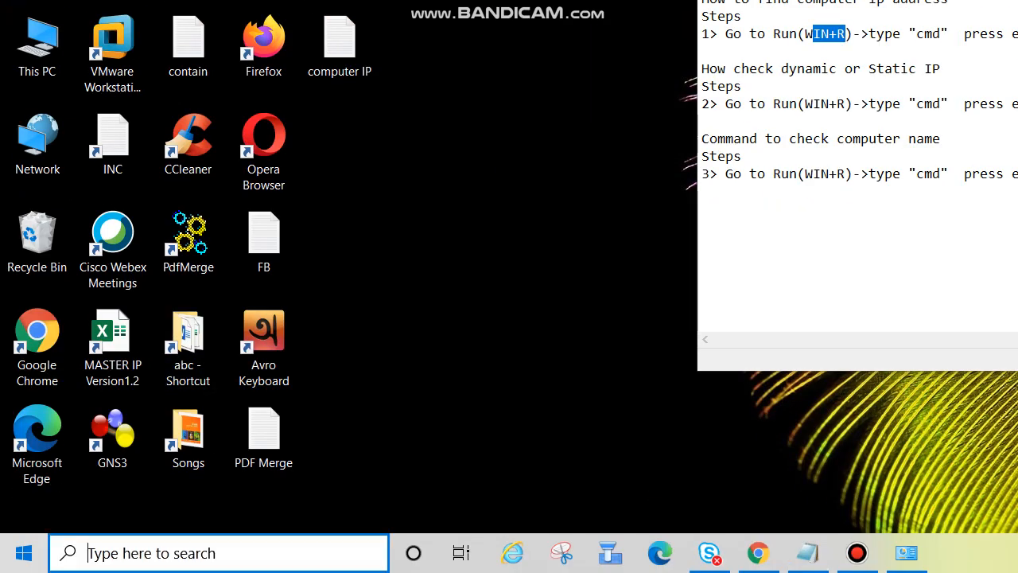
- Open the Start menu's app list and scroll down toward Command Prompt
click(29, 551)
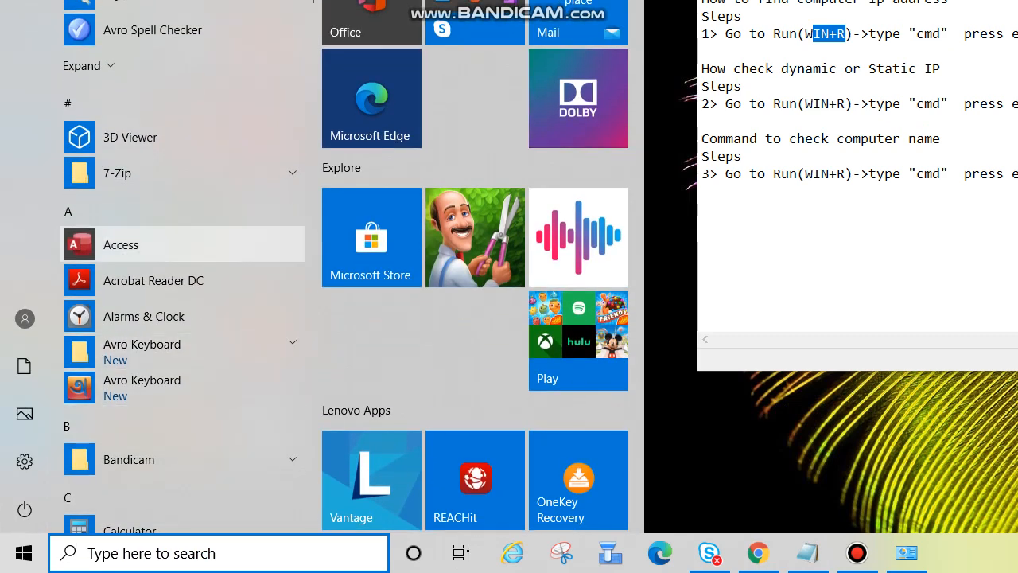
scroll(down, 3)
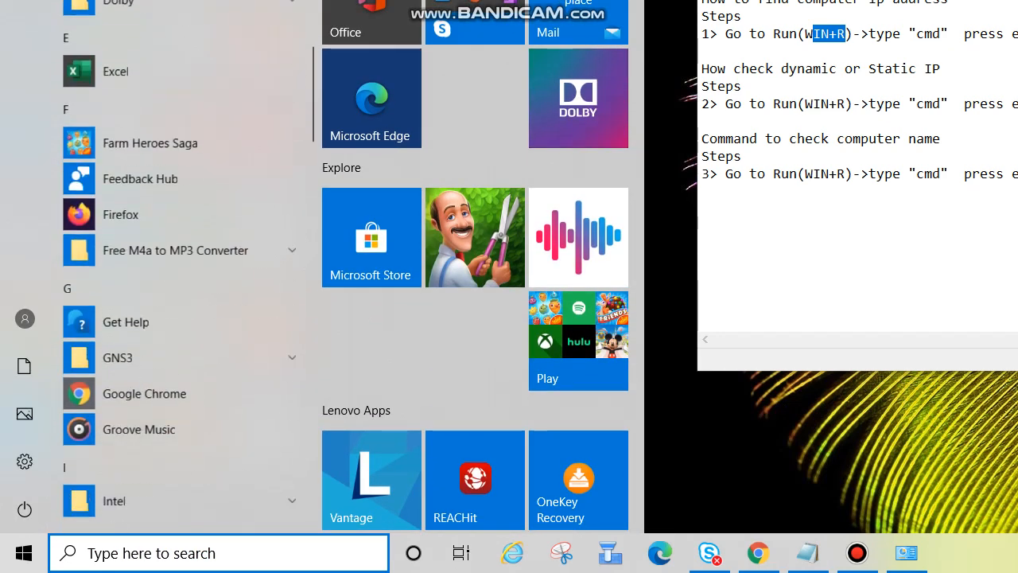
scroll(down, 3)
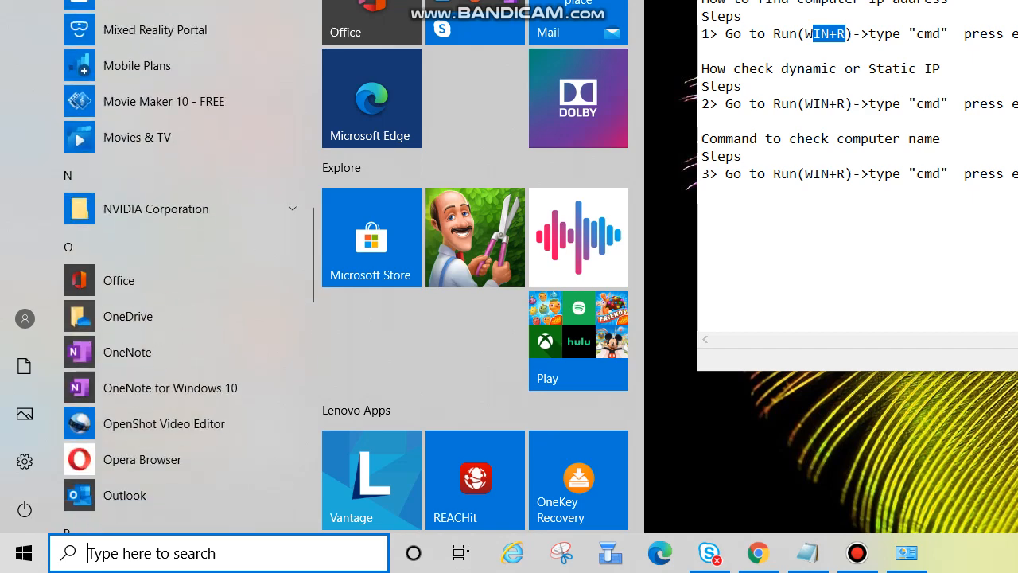
scroll(down, 3)
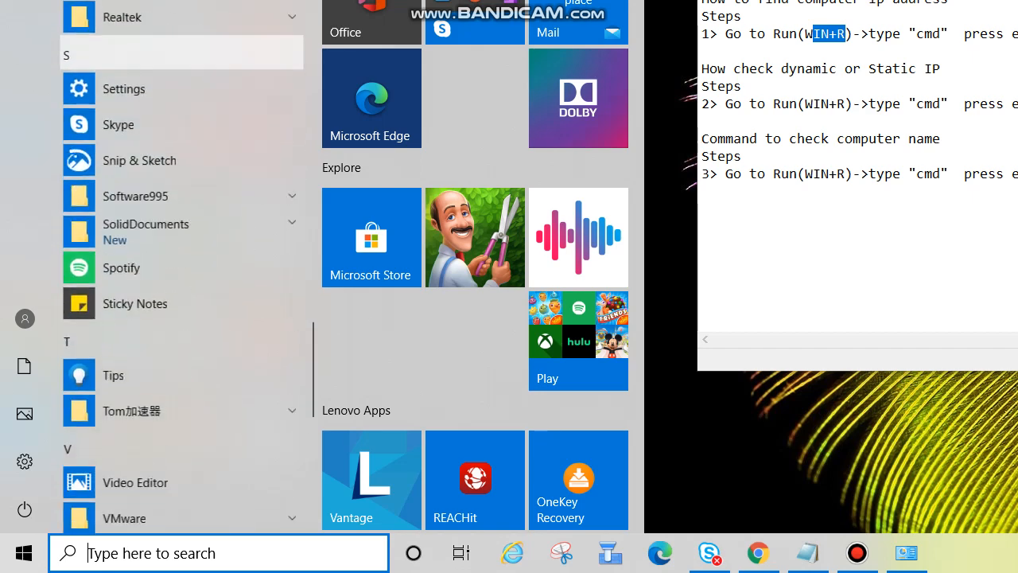
scroll(down, 3)
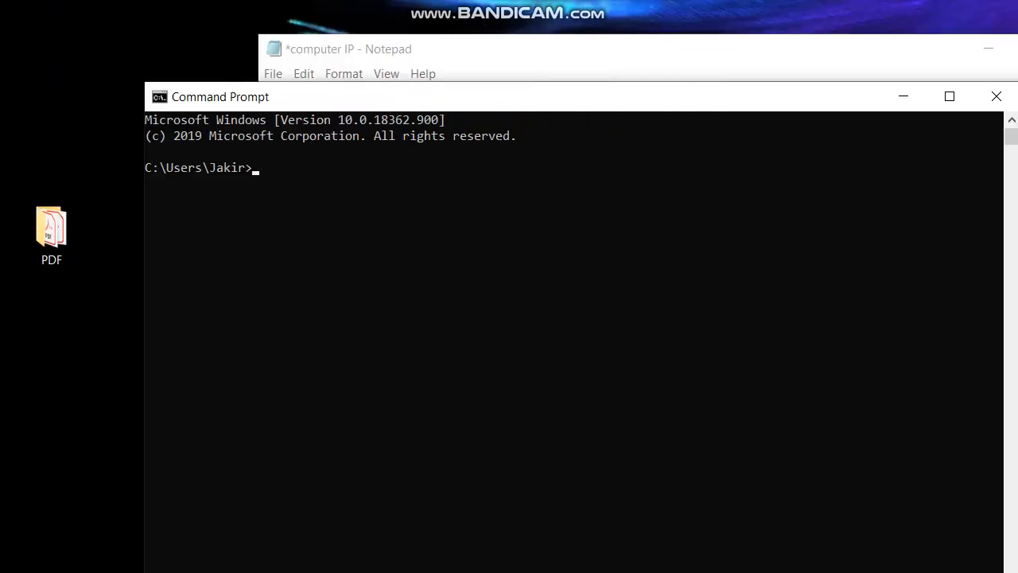
- Highlight '(WIN+R)' in the agenda notes, then run 'cmd' from the Run dialog
click(350, 48)
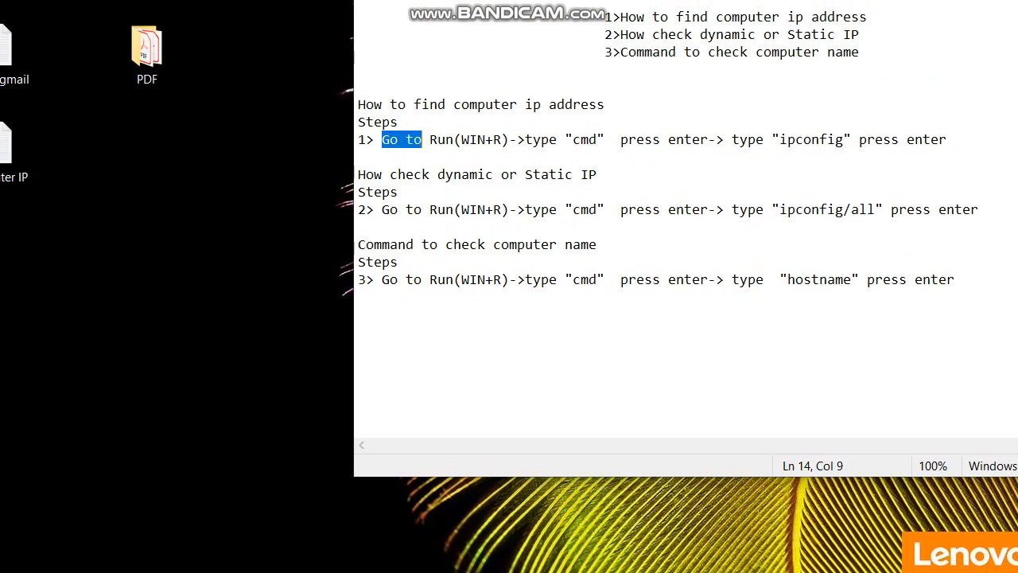
drag(423, 140, 456, 140)
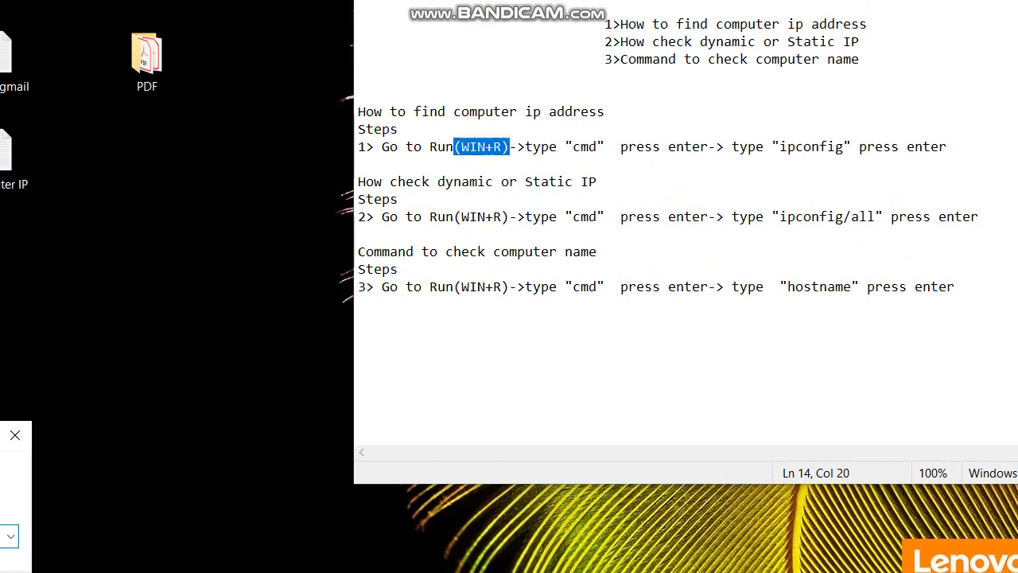
text(cmd)
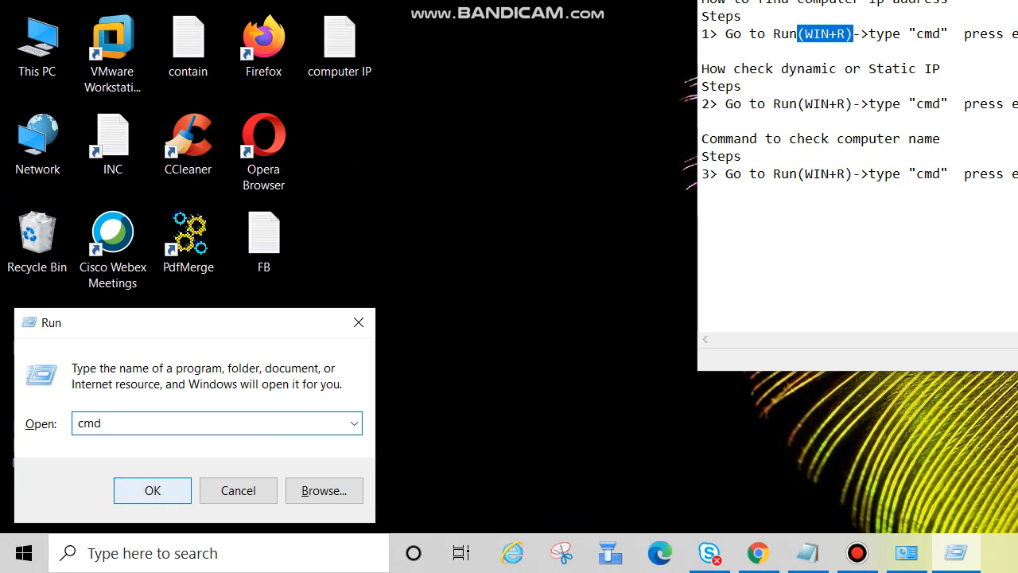
click(152, 490)
text(i)
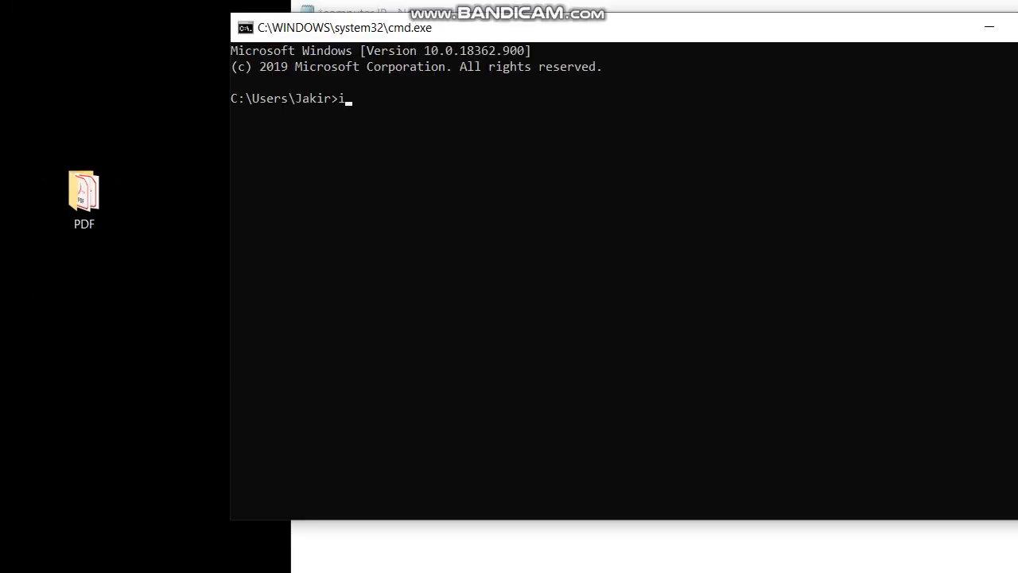
- Run ipconfig and highlight the Wi-Fi lines showing IPv4 address 192.168.43.155
text(pconf)
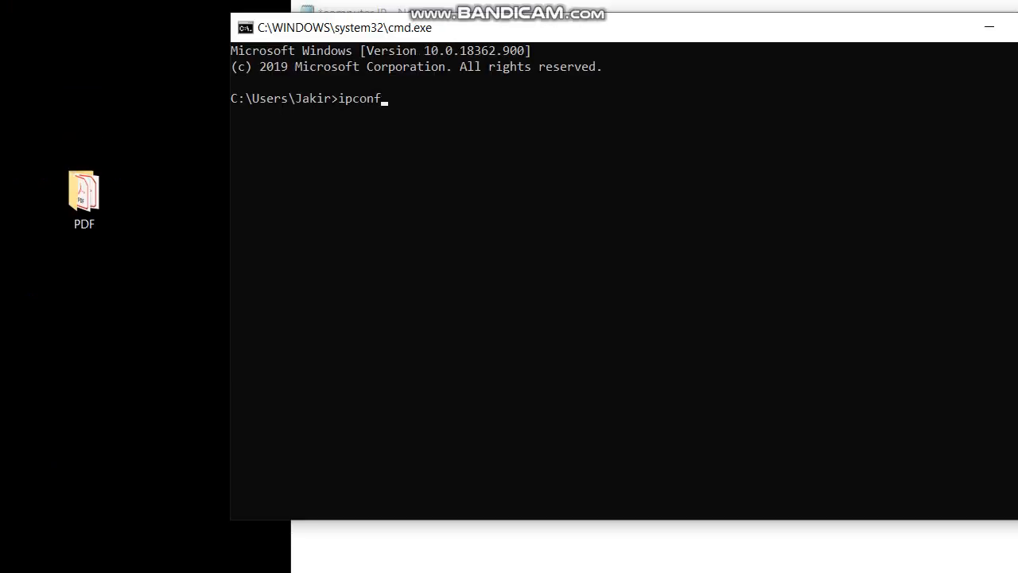
text(ig)
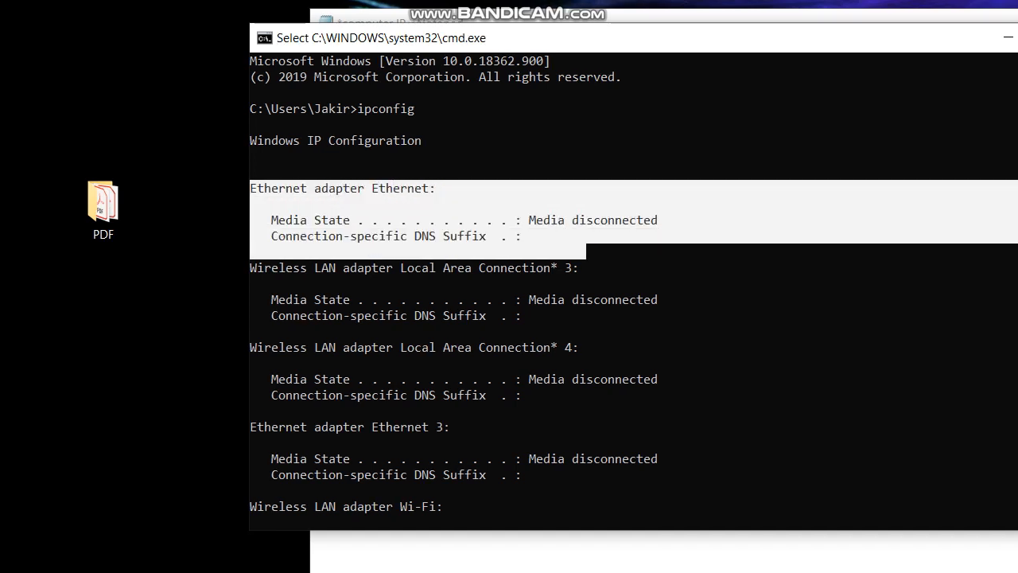
scroll(down, 3)
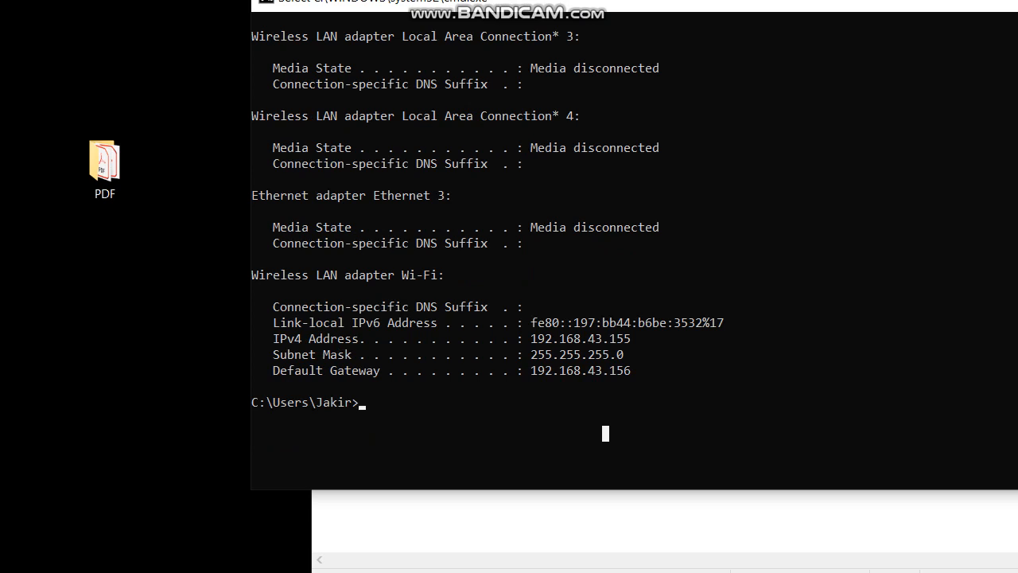
drag(272, 338, 644, 338)
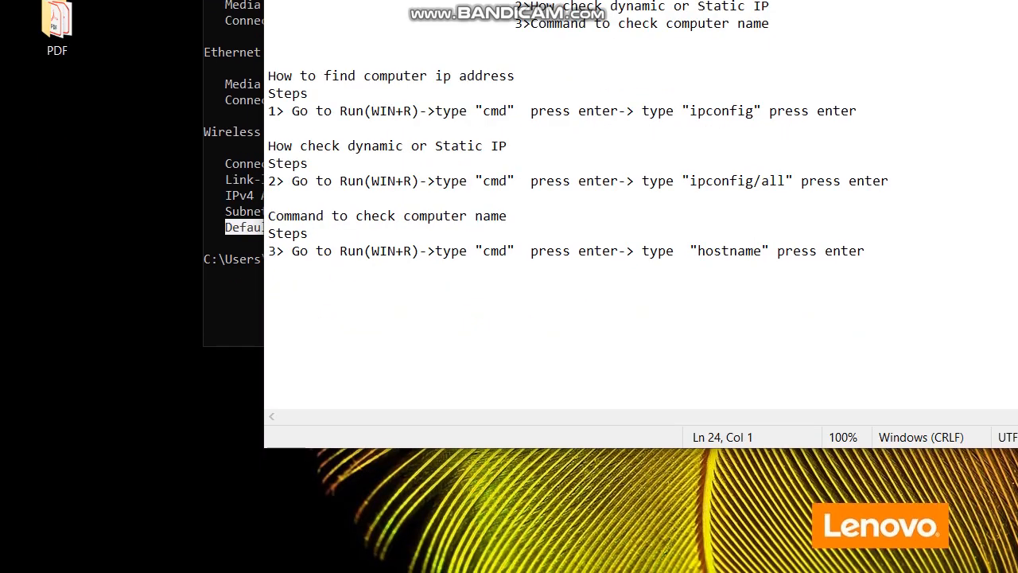
- Highlight step 2's Run and cmd instructions, then run 'cmd' from the Run box
drag(293, 180, 514, 180)
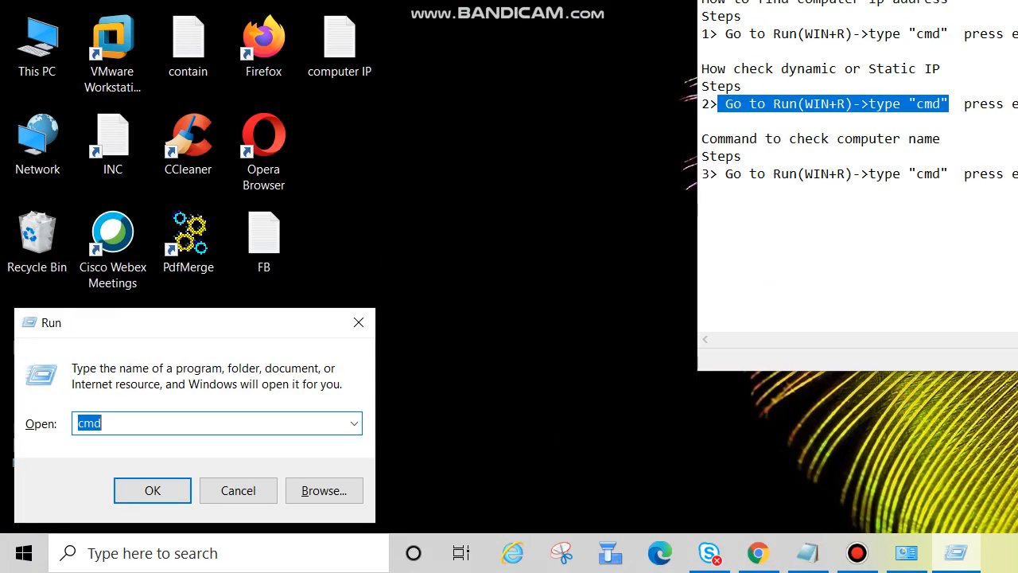
click(152, 490)
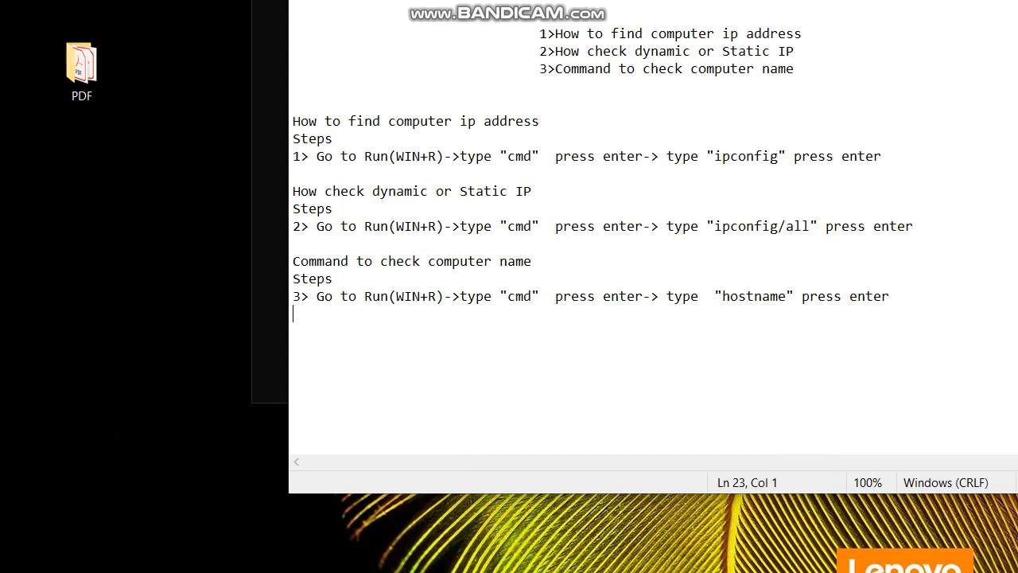
double_click(727, 226)
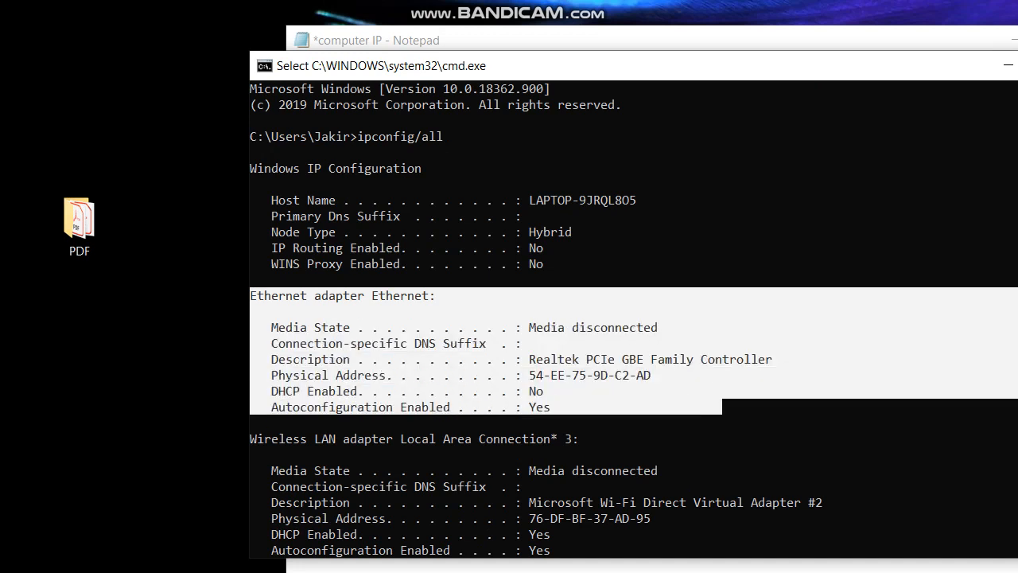
- Scroll the ipconfig/all output to the Wi-Fi adapter's 'DHCP Enabled: Yes' entry
scroll(down, 3)
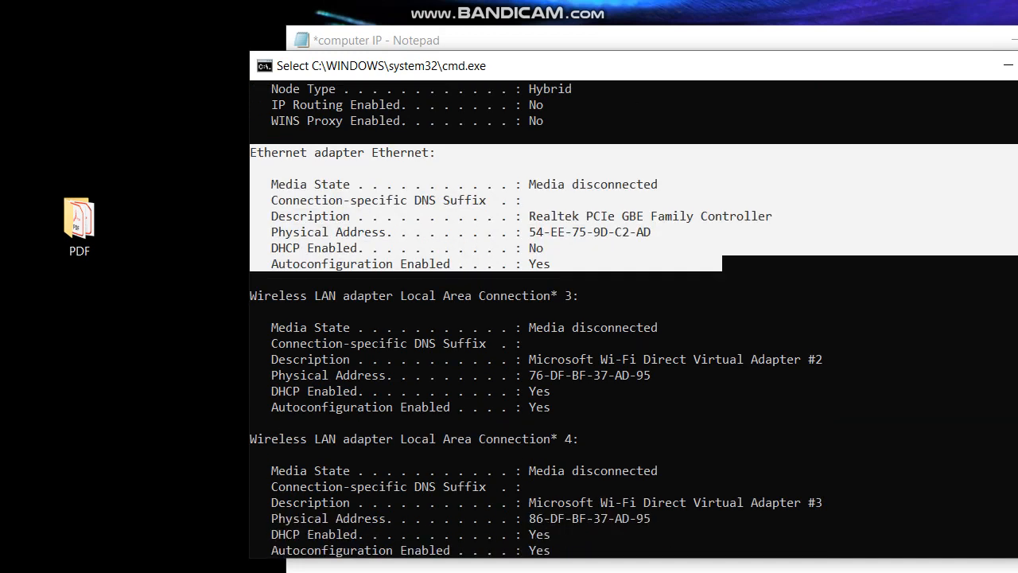
scroll(down, 3)
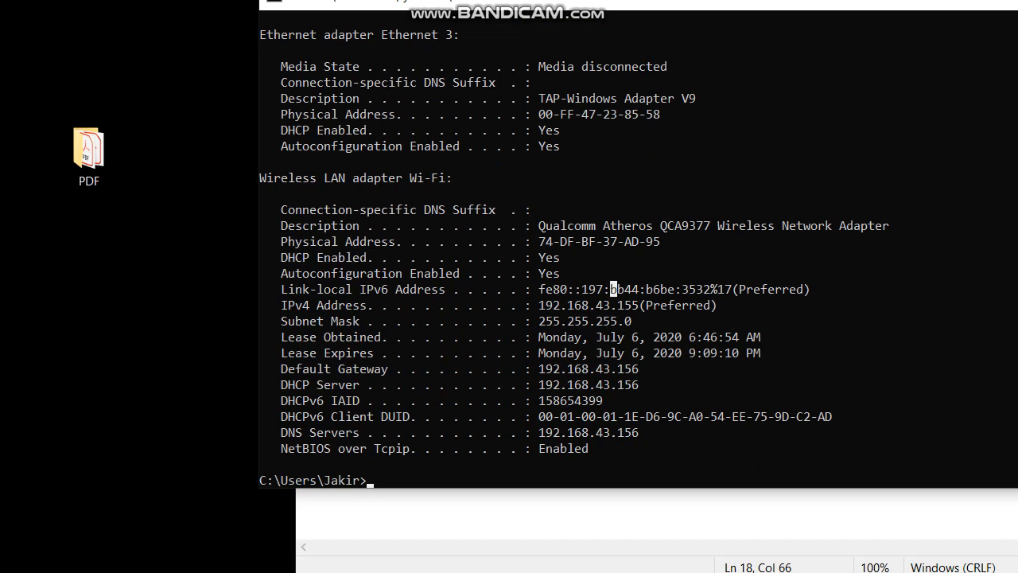
double_click(548, 257)
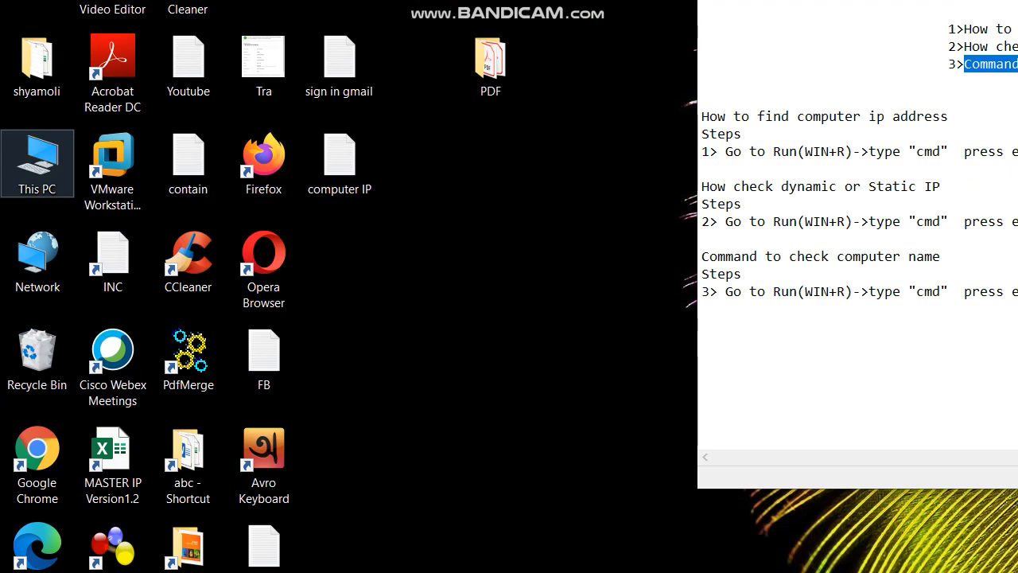
- Right-click This PC on the desktop to show its options
right_click(36, 163)
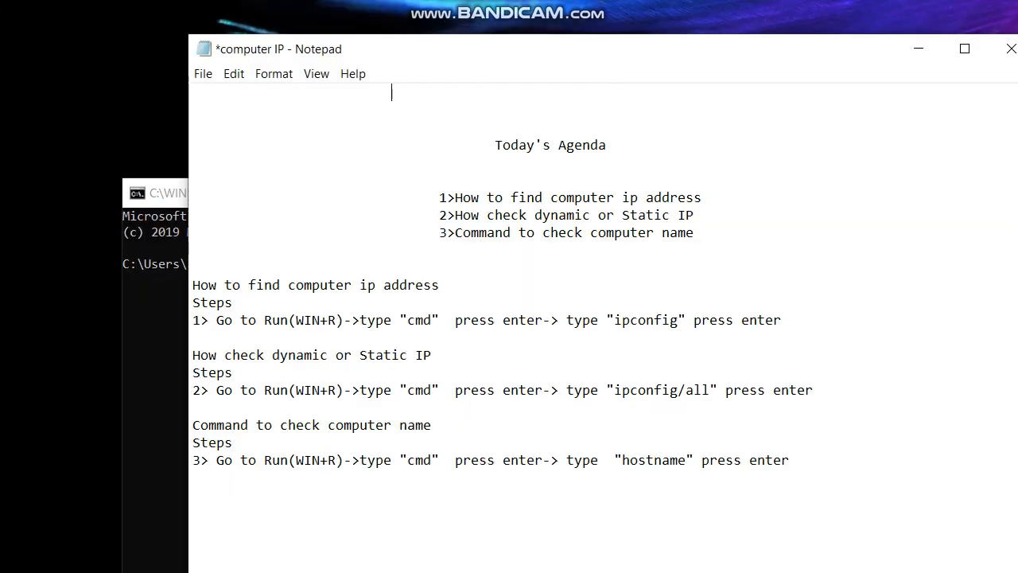
- Run hostname and highlight the returned computer name LAPTOP-9JRQL8O5
double_click(652, 287)
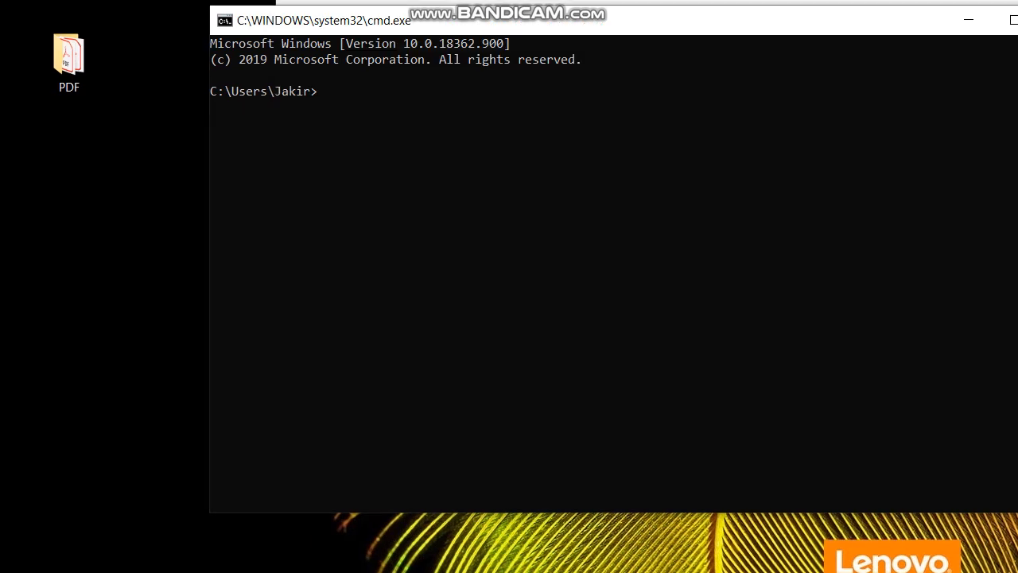
text(hos)
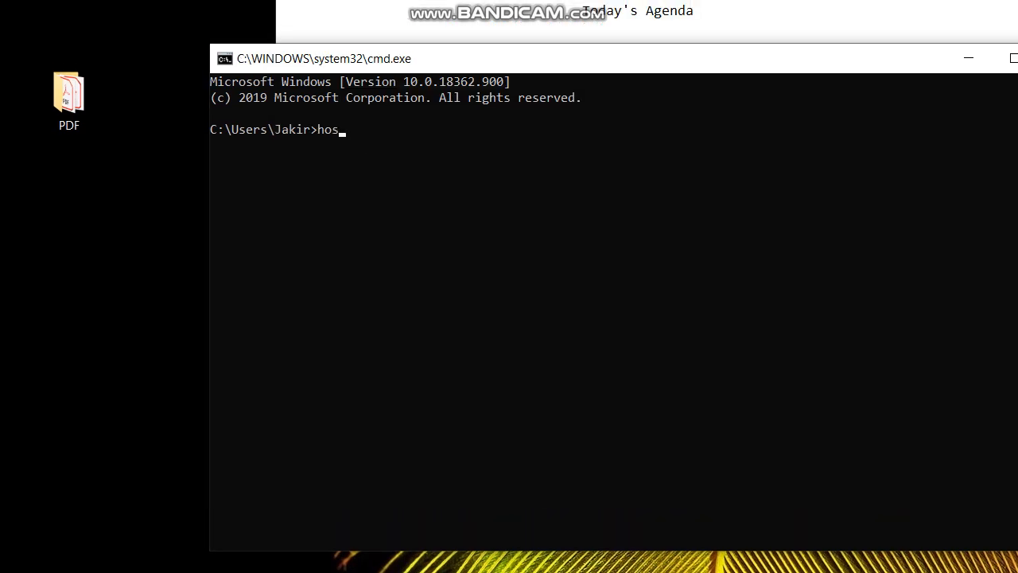
text(tname)
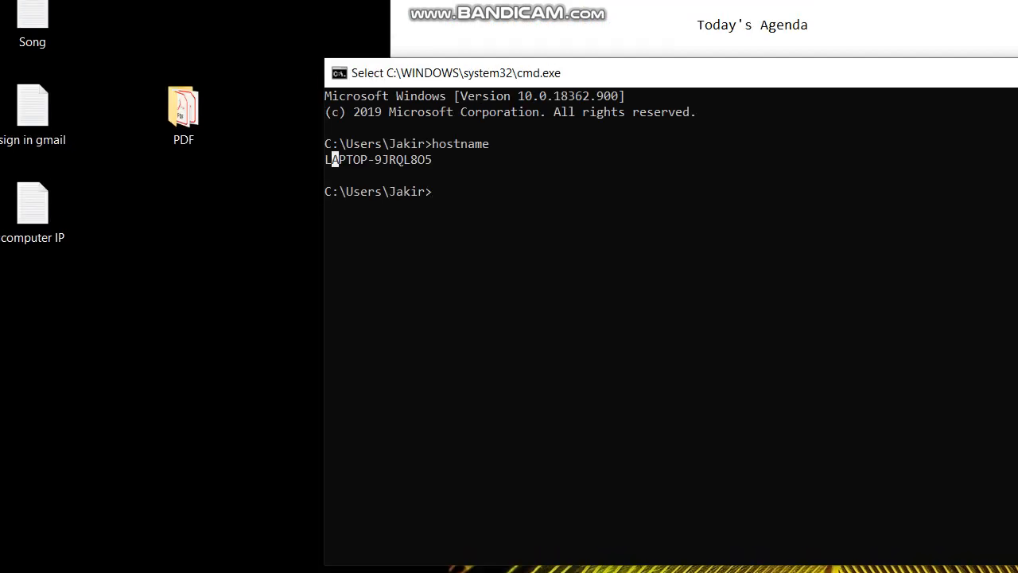
drag(327, 159, 412, 159)
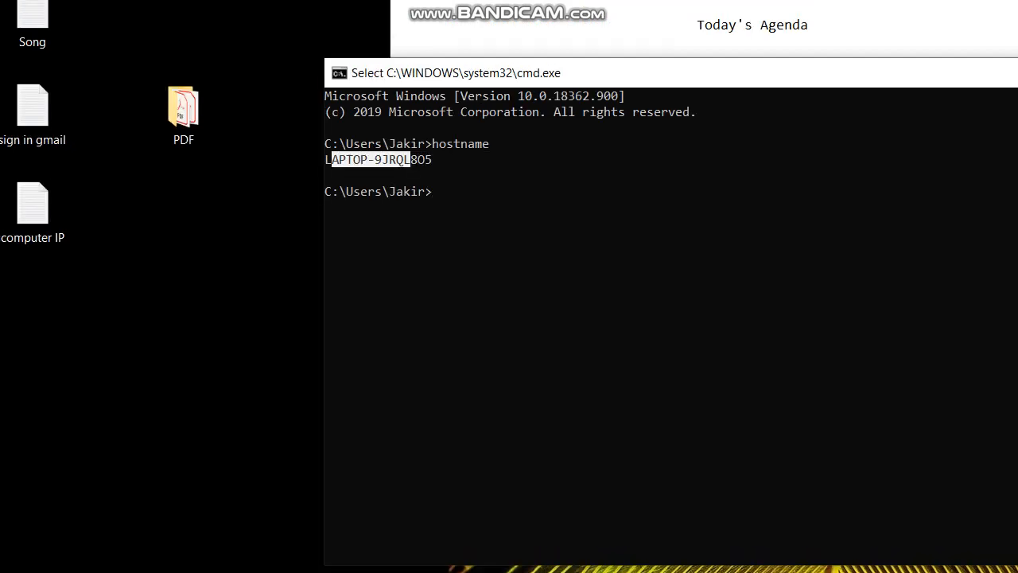